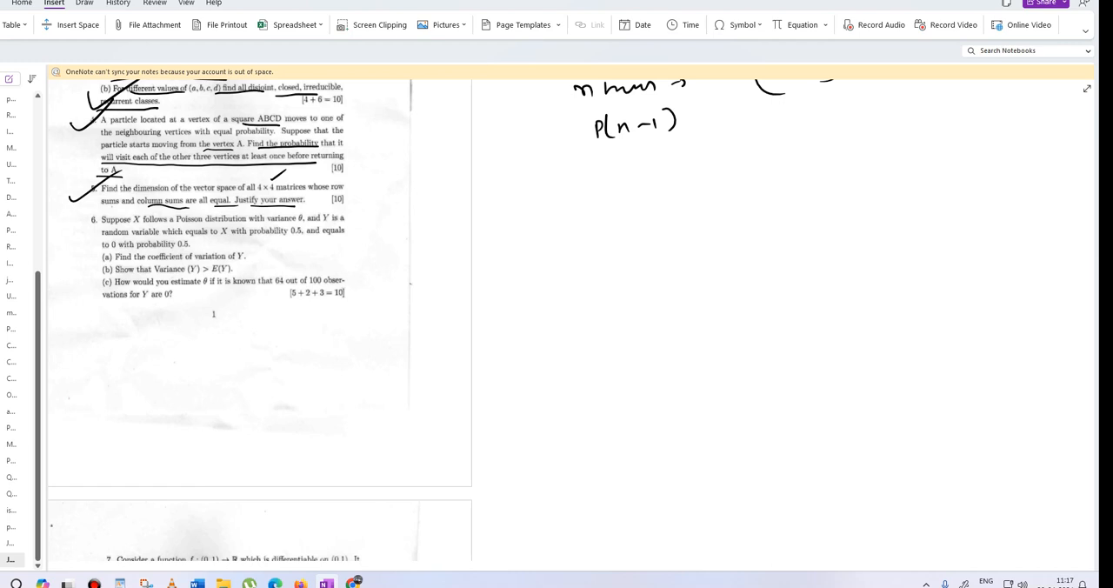
Handwrite a circled 5 for the question, note 4×4 with a circled, underlined 45, and begin the next working
left_click_drag(393, 187, 400, 206)
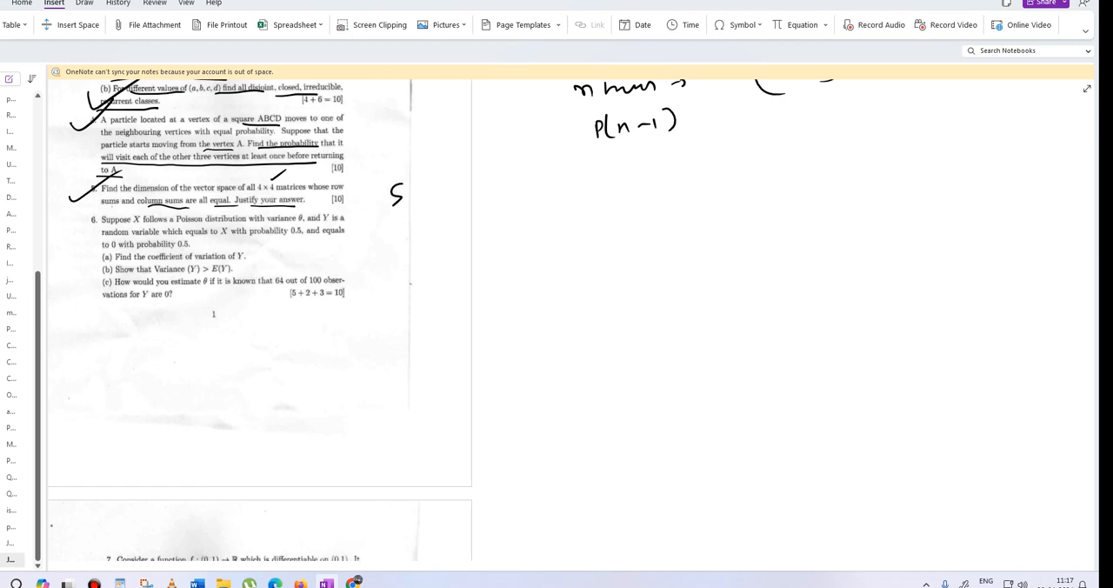
left_click_drag(519, 205, 571, 205)
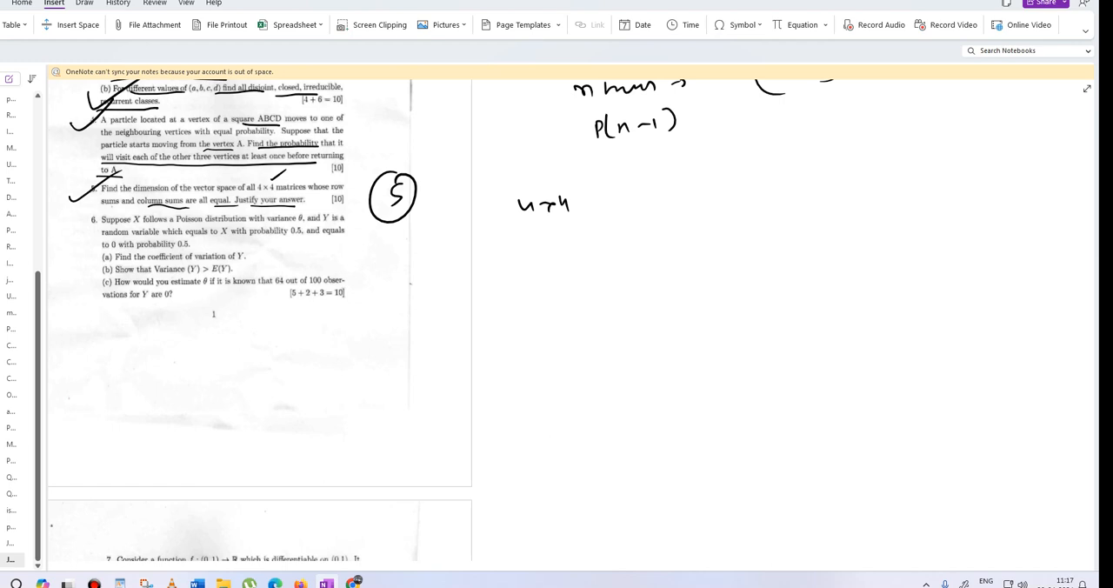
left_click_drag(556, 243, 618, 279)
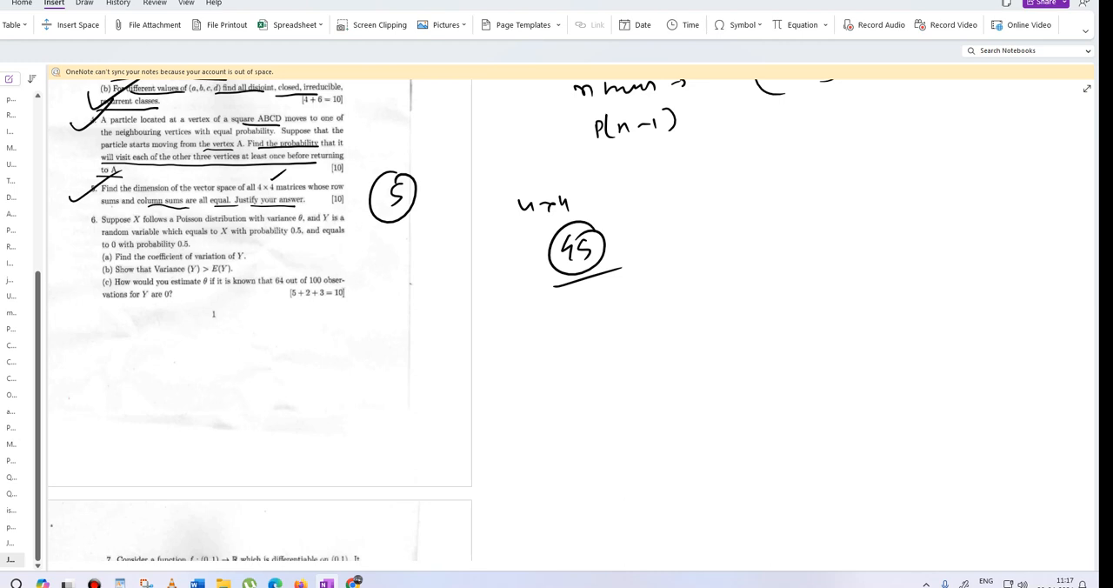
left_click_drag(696, 223, 706, 240)
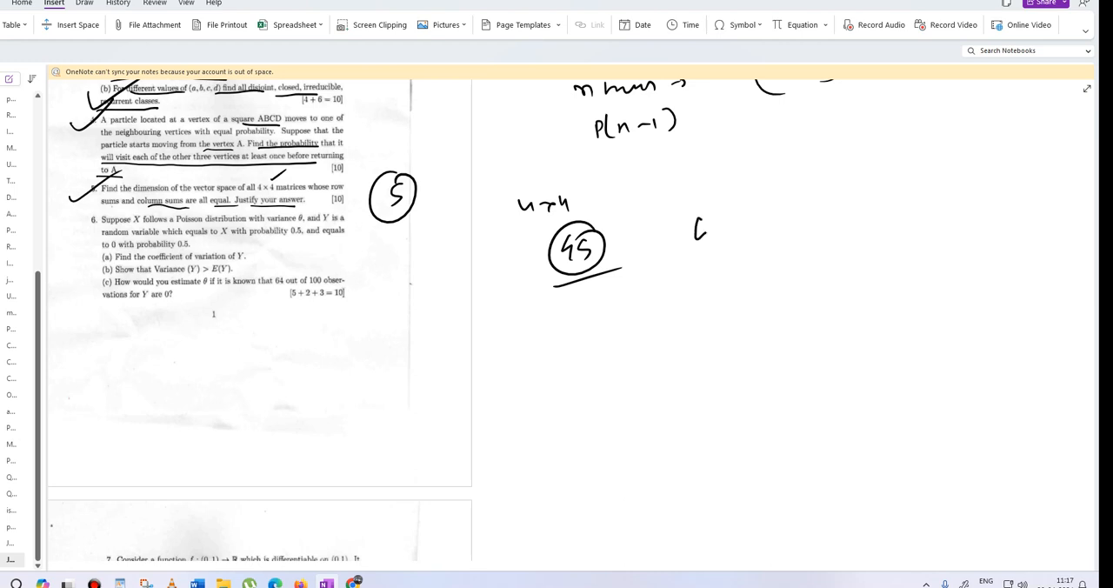